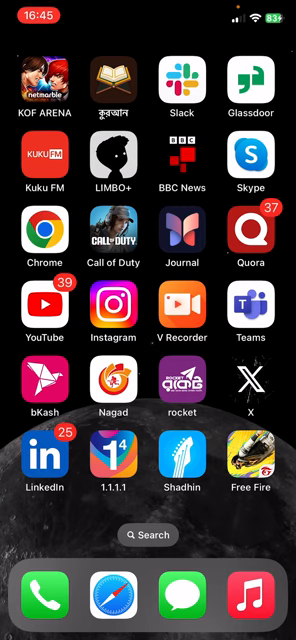
# Launch Instagram from its Home Screen icon to reach the home feed.
pyautogui.click(120, 308)
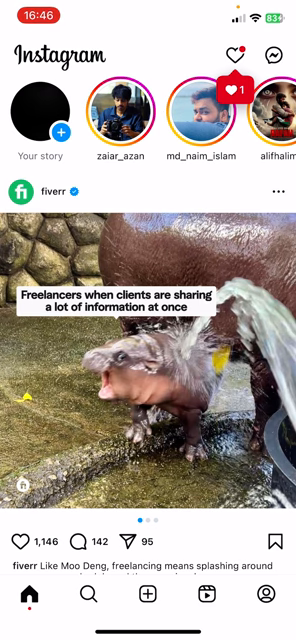
# Go to the account's profile and open its settings menu for Creator tools and controls.
pyautogui.click(267, 598)
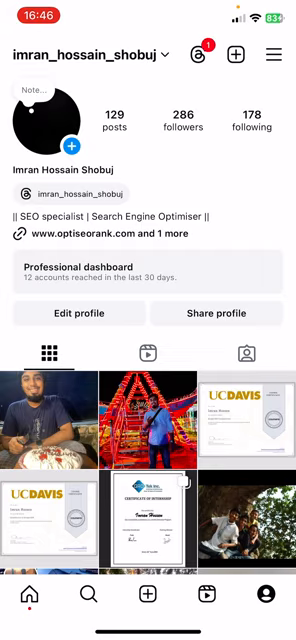
pyautogui.click(148, 272)
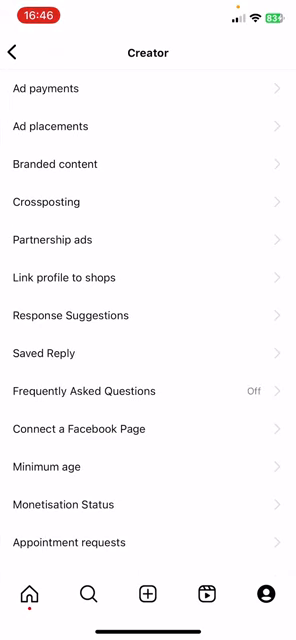
# Scroll down the Creator settings list to the Switch account type entry.
pyautogui.scroll(-3)
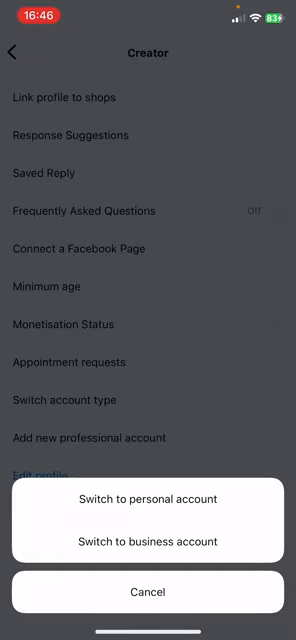
# Choose Switch to personal account, confirm the prompt, then go to the app switcher.
pyautogui.click(148, 499)
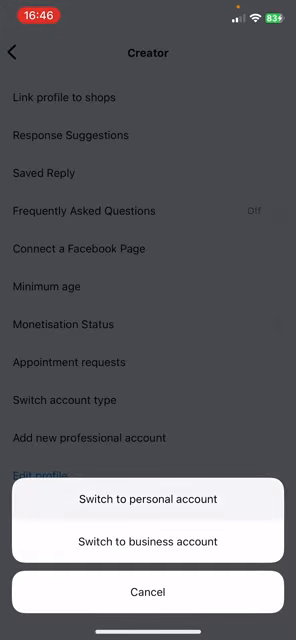
pyautogui.click(148, 499)
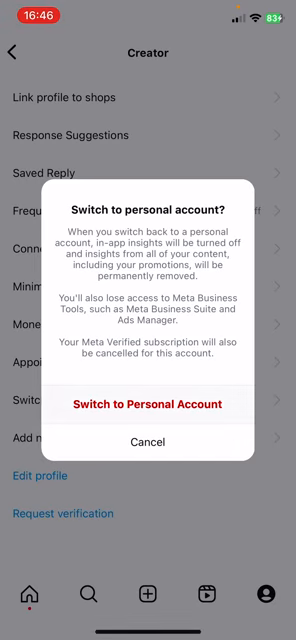
pyautogui.click(148, 442)
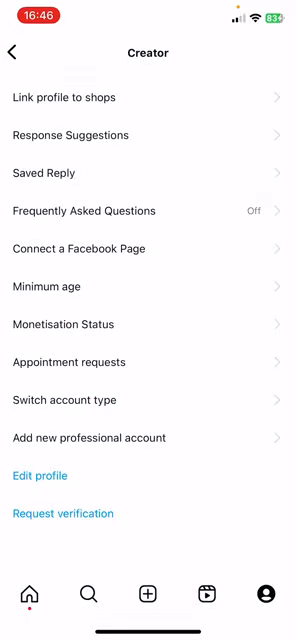
pyautogui.press('home')
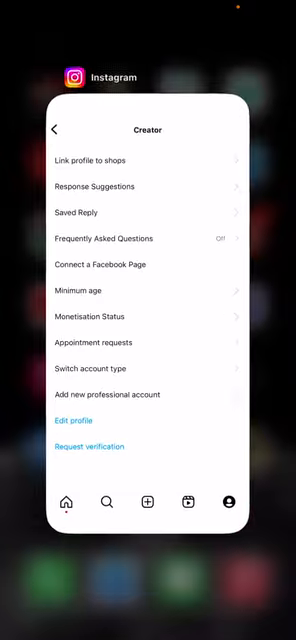